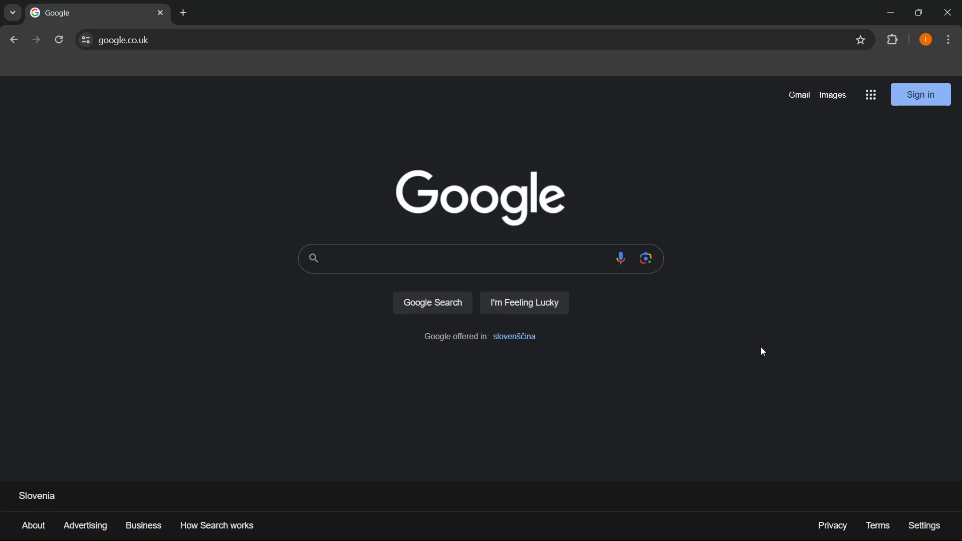
mouse_move(484, 196)
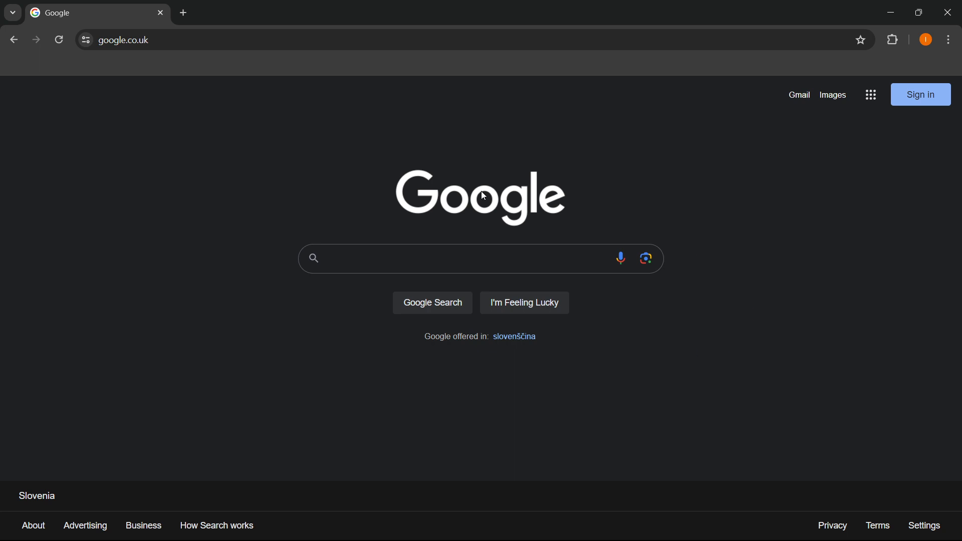
mouse_move(948, 39)
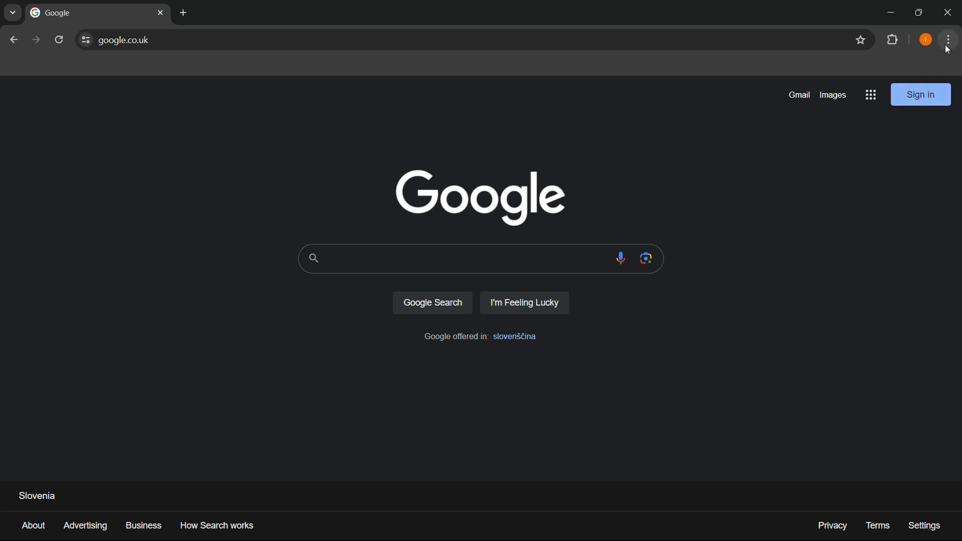
- Launch an Incognito window from the three-dot menu and enter google.co.uk in the address bar
left_click(947, 39)
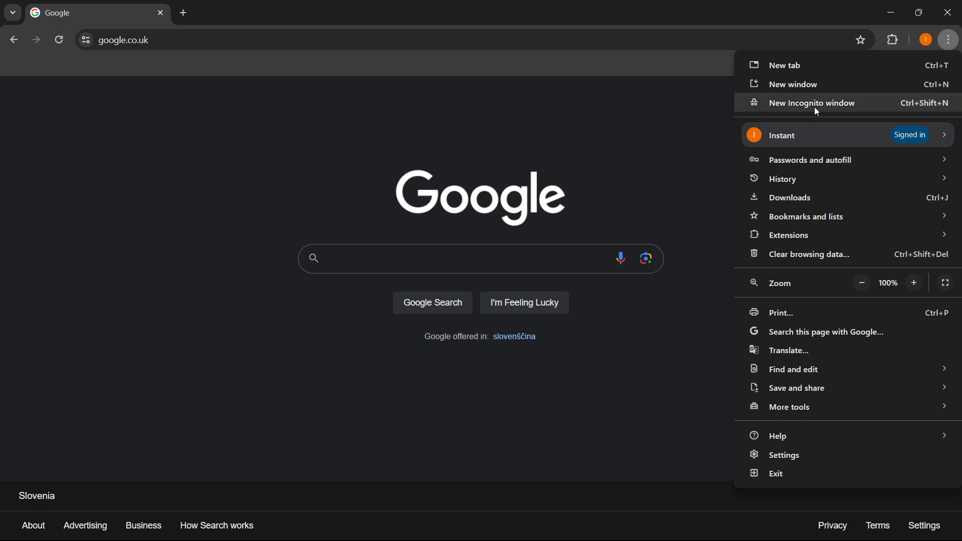
left_click(810, 102)
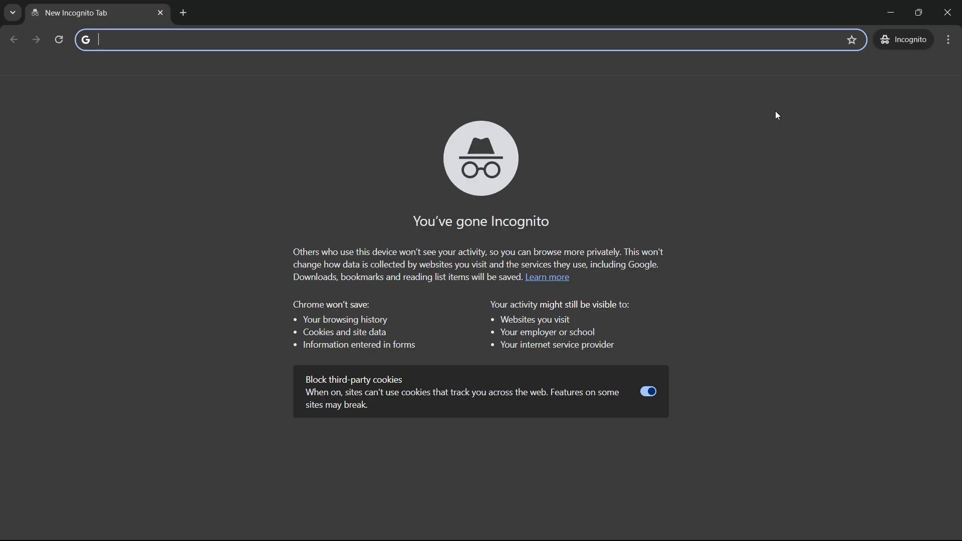
type("google.co.uk")
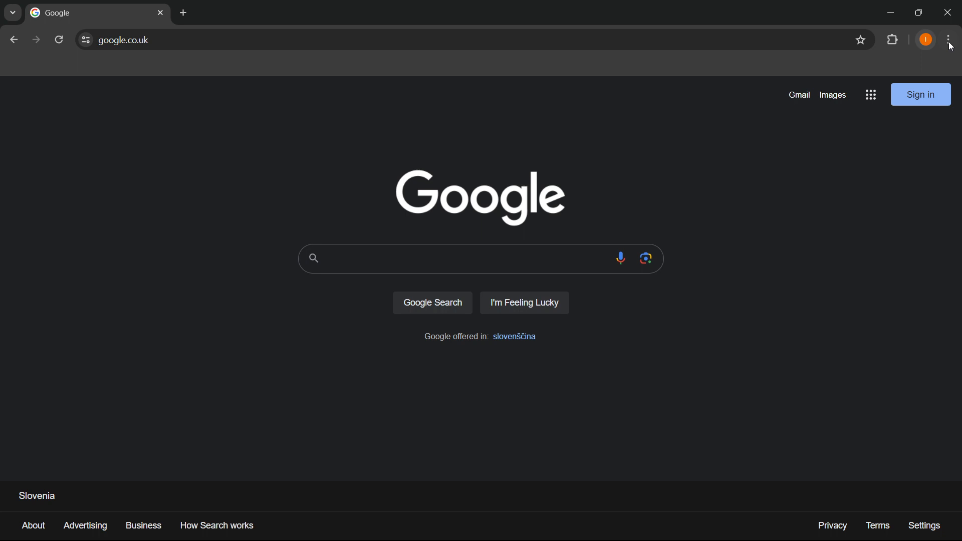
- Launch further Incognito windows from the Chrome menu, ending on the 'You've gone Incognito' page
left_click(948, 39)
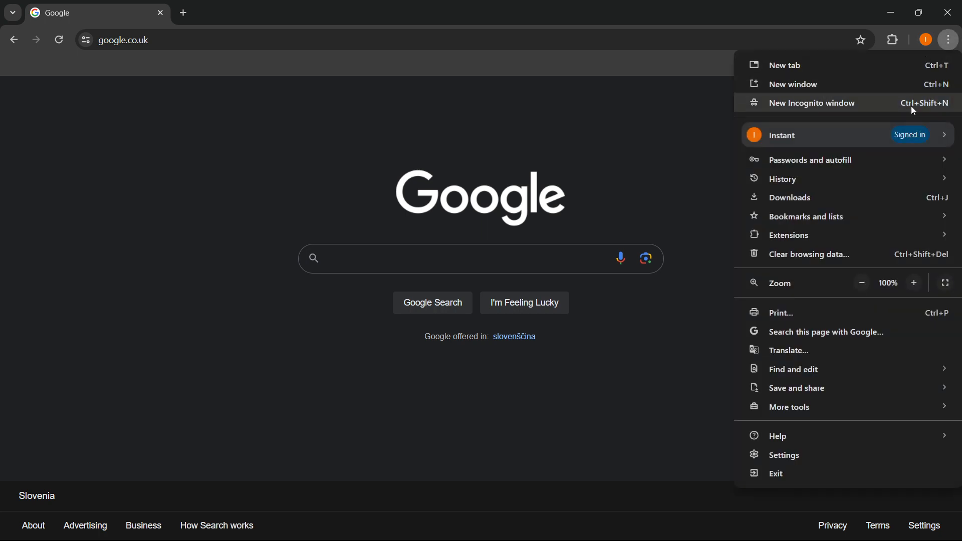
left_click(947, 39)
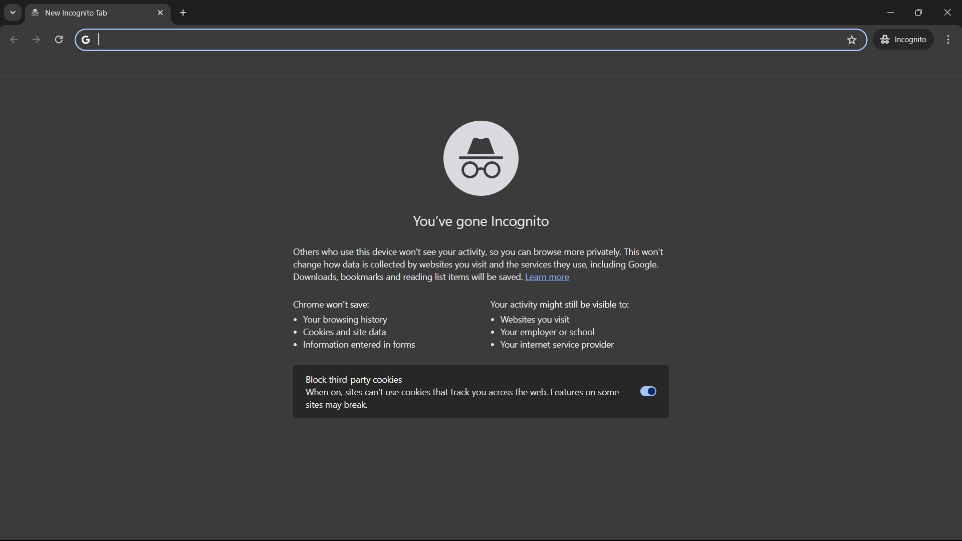
mouse_move(551, 225)
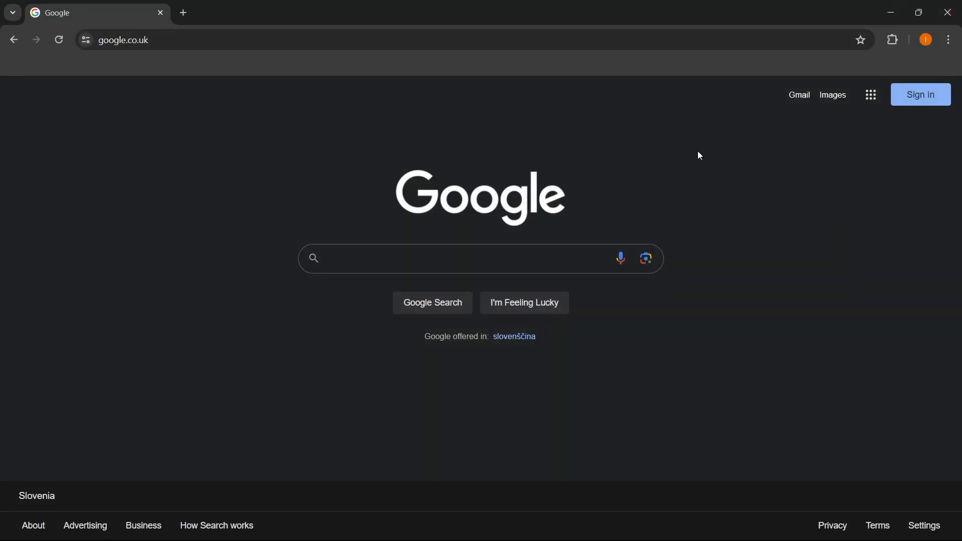
mouse_move(727, 152)
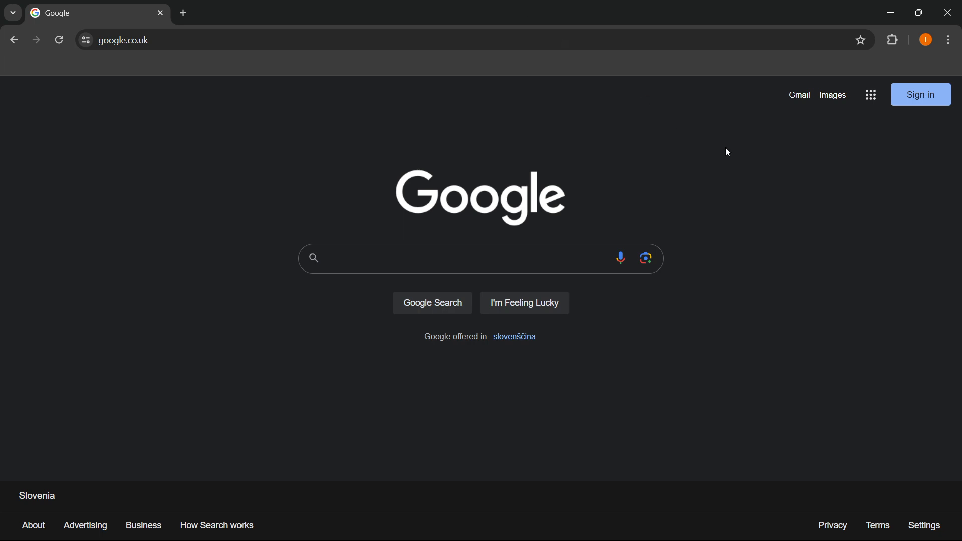
mouse_move(711, 160)
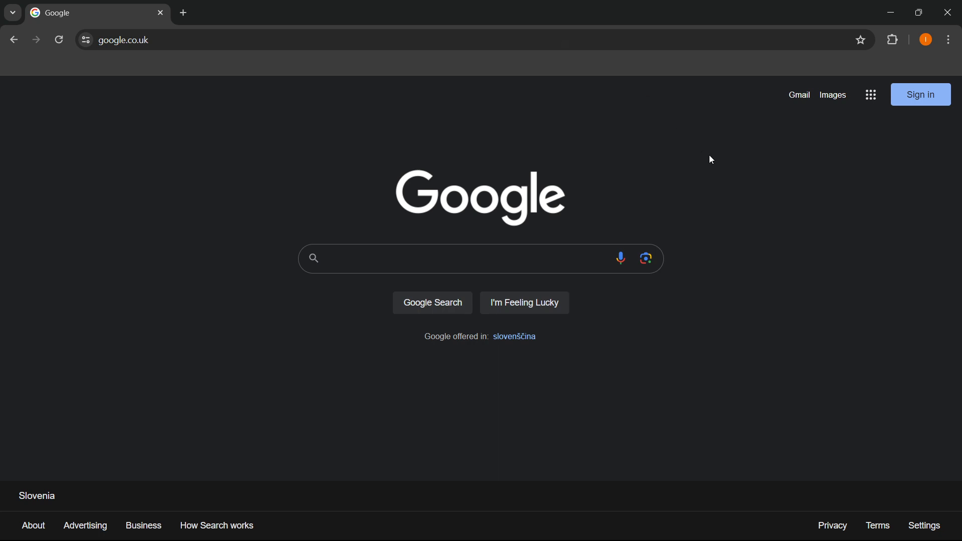
left_click(949, 39)
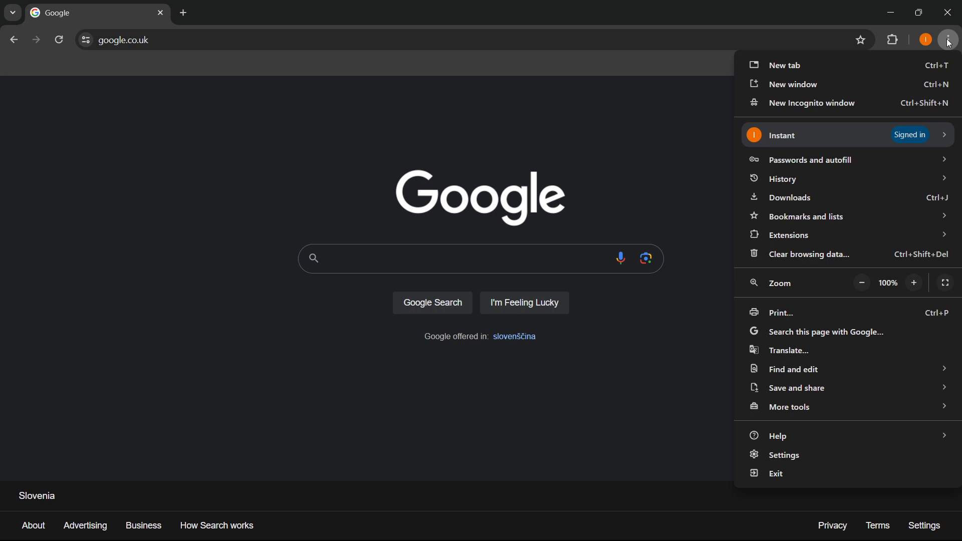
mouse_move(821, 102)
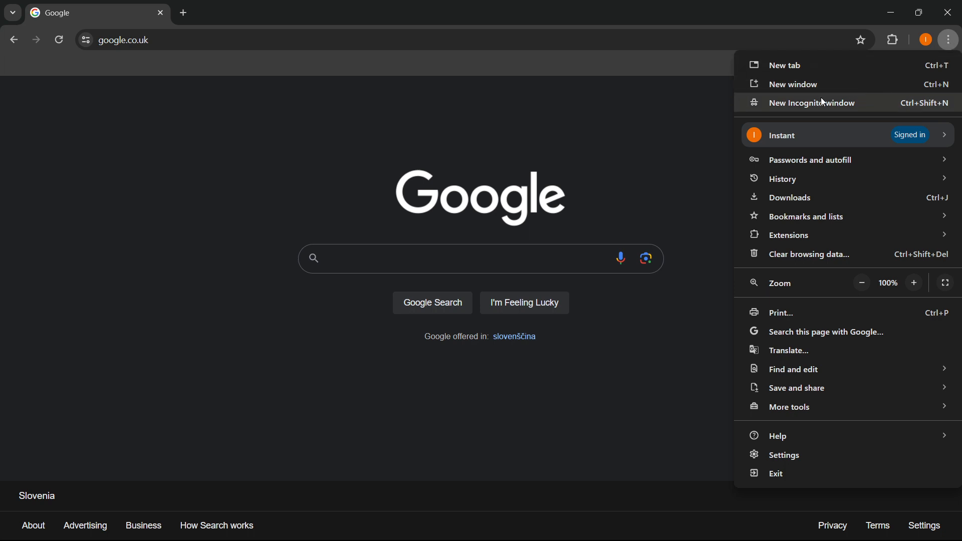
mouse_move(819, 107)
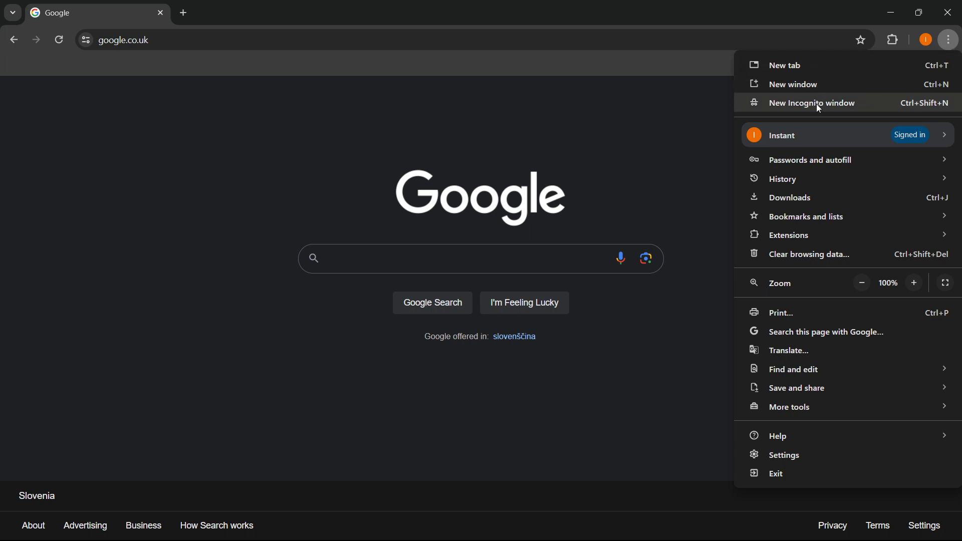
left_click(811, 103)
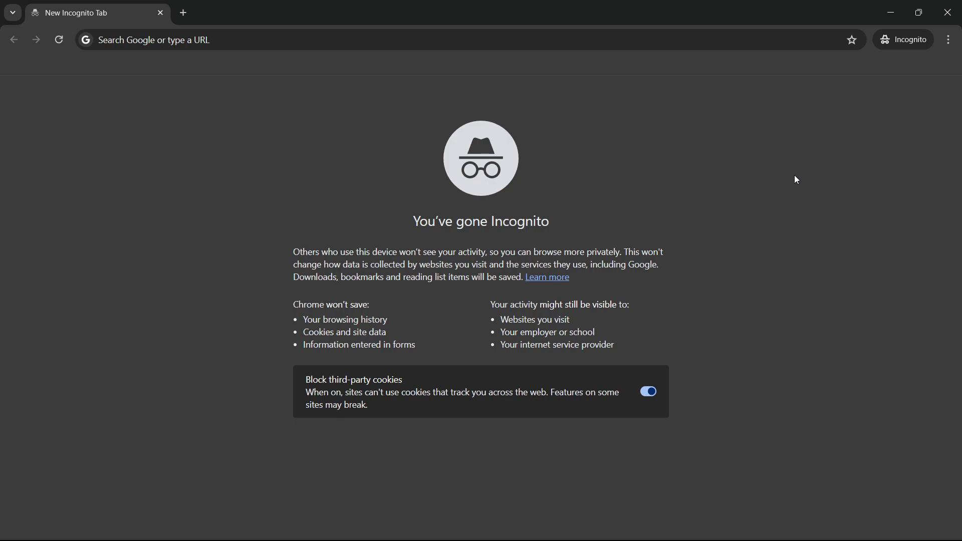